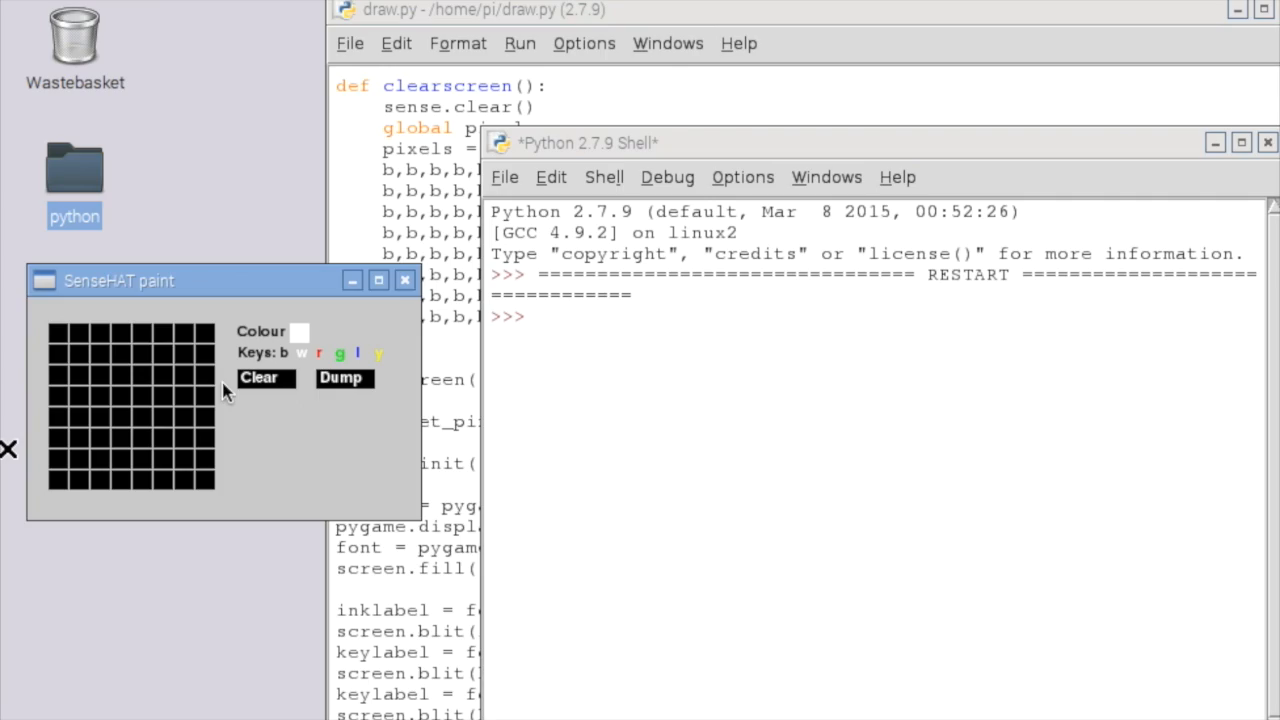
{"action": "mouse_move", "coordinate": [163, 308]}
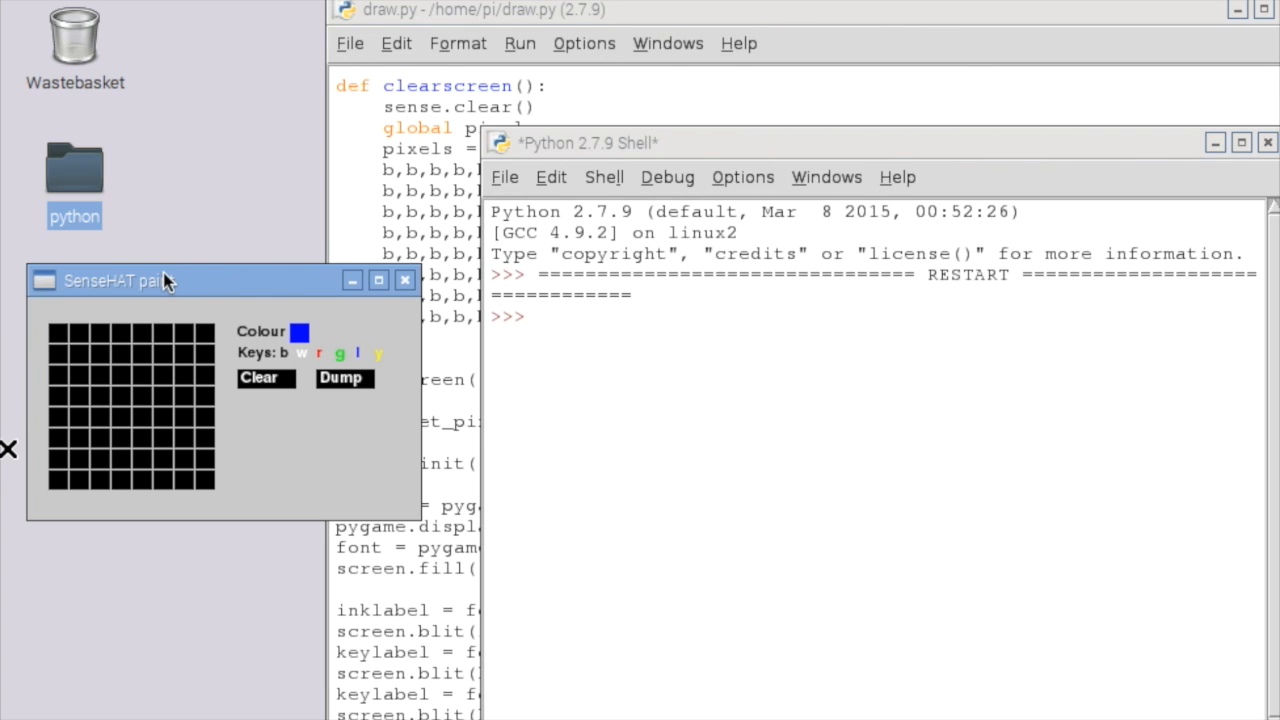
Paint blue the first and third cells of row one and the first cell of row three
{"action": "left_click", "coordinate": [58, 334]}
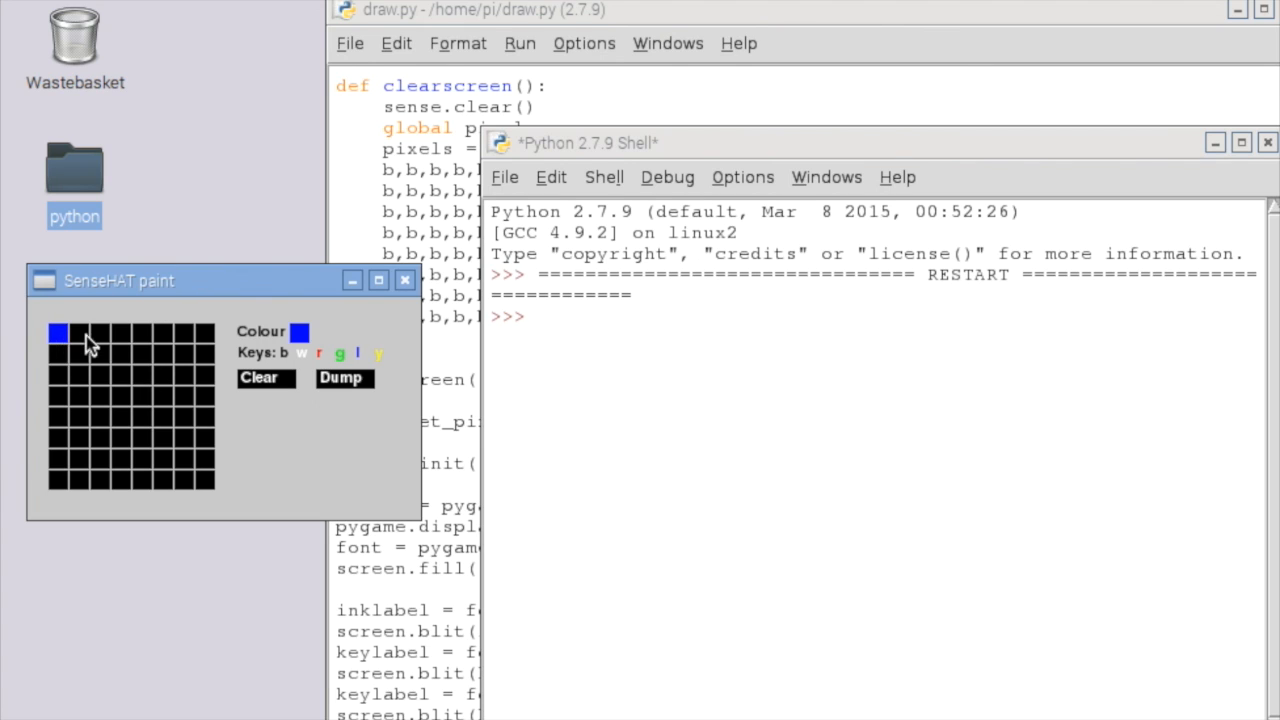
{"action": "mouse_move", "coordinate": [310, 380]}
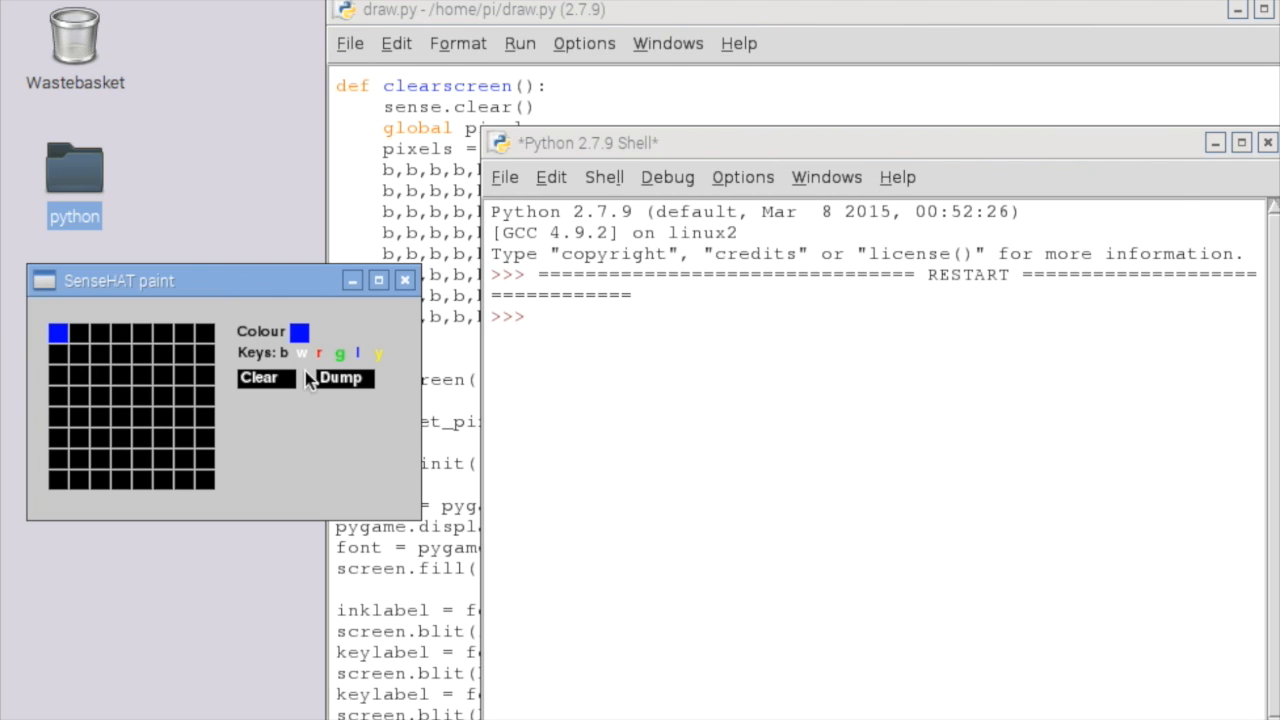
{"action": "left_click", "coordinate": [99, 333]}
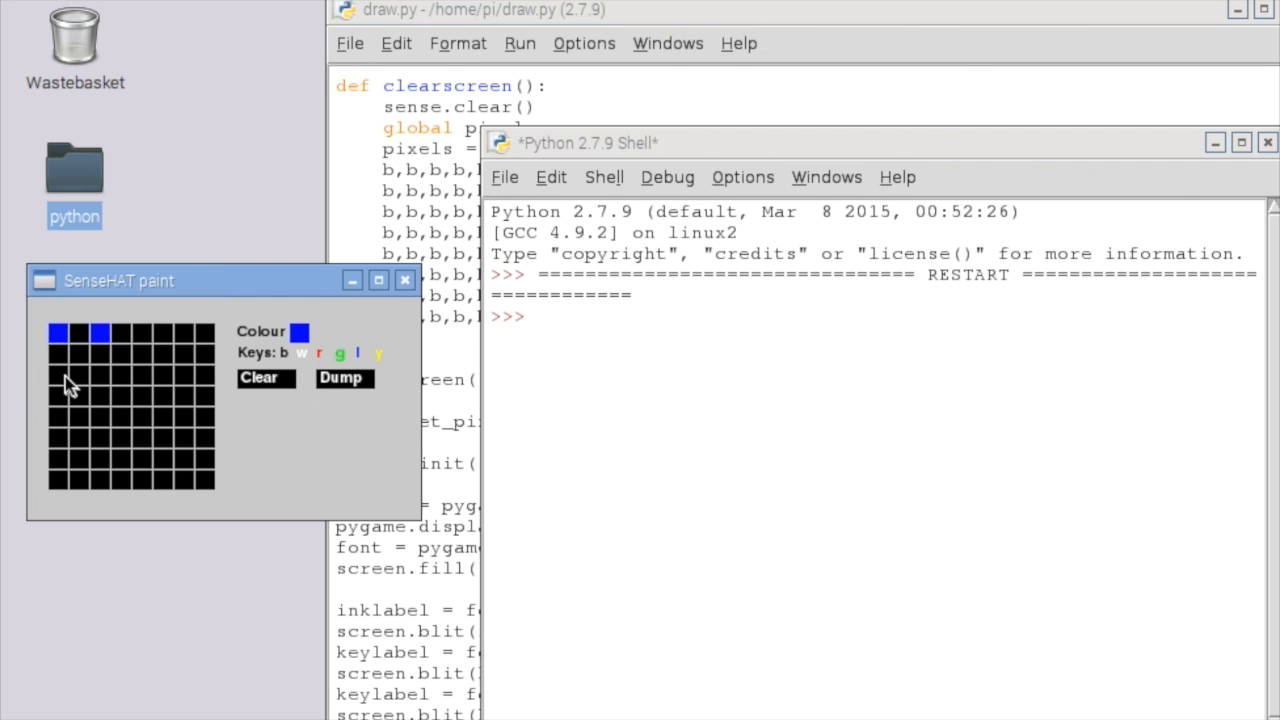
{"action": "left_click", "coordinate": [57, 375]}
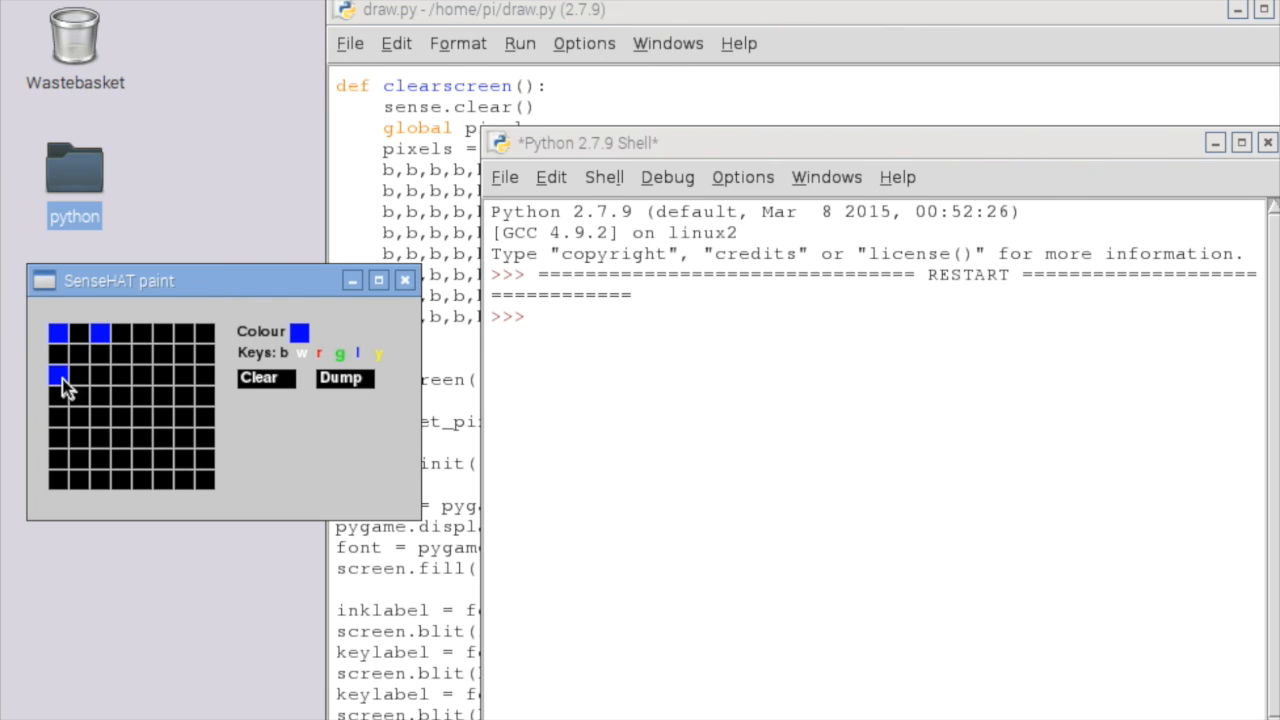
Paint row three's third cell blue, a row-two cell yellow, and the white stripe's middle cell
{"action": "left_click", "coordinate": [100, 375]}
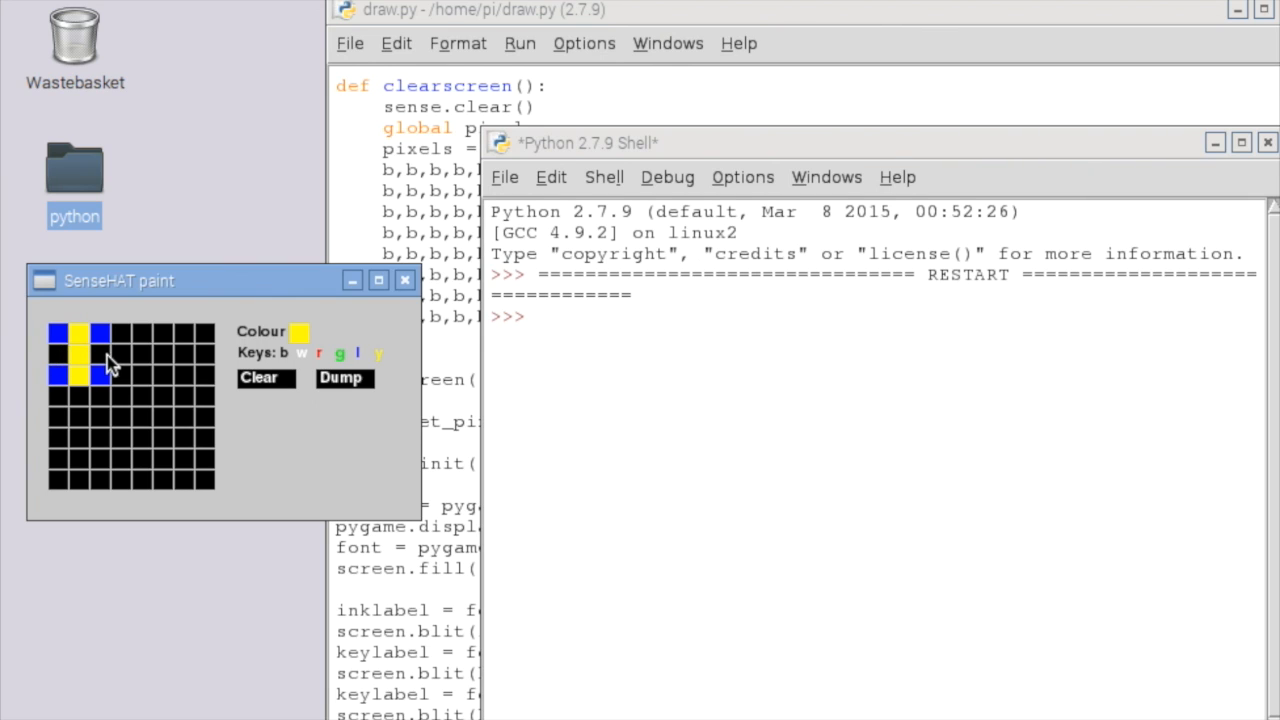
{"action": "left_click", "coordinate": [57, 355]}
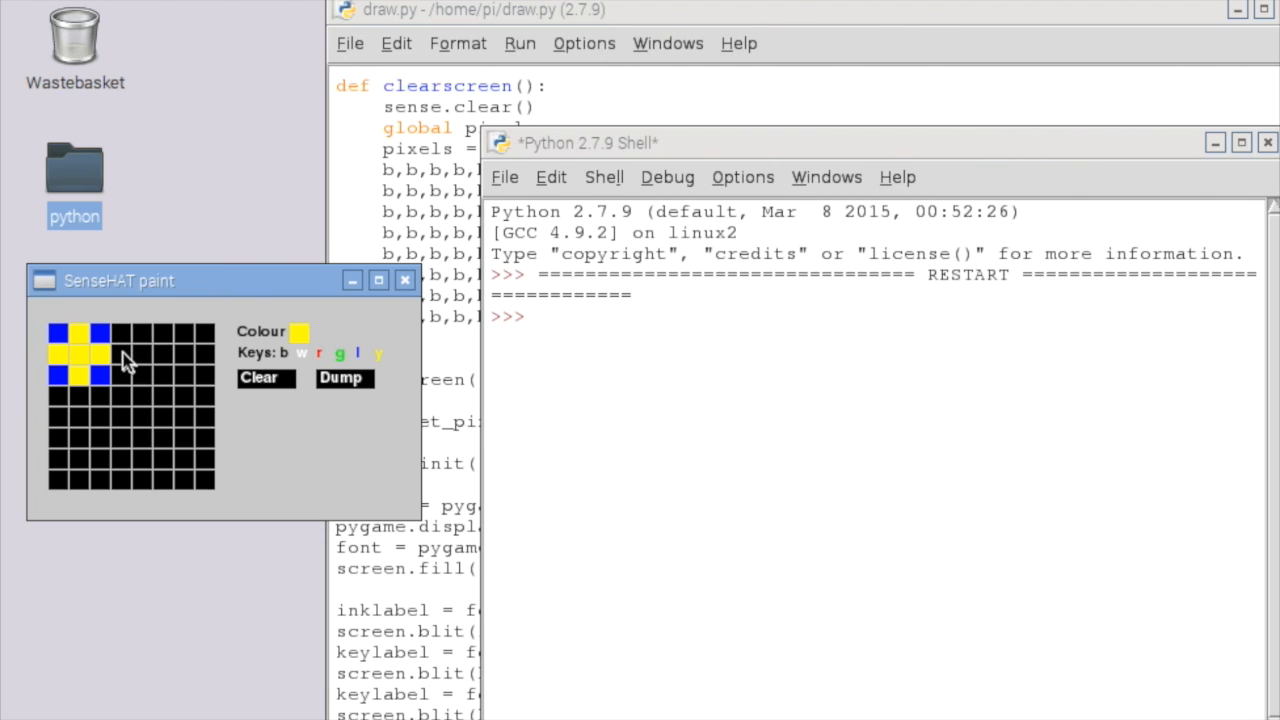
{"action": "mouse_move", "coordinate": [120, 385]}
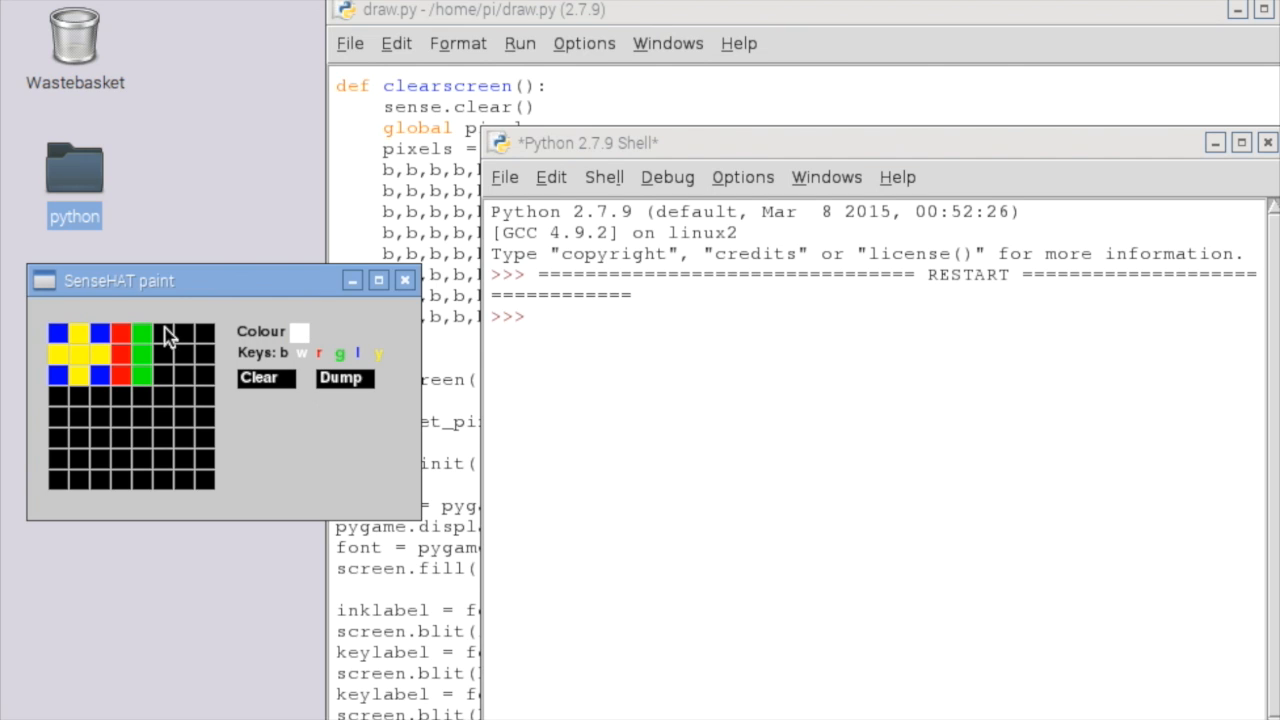
{"action": "left_click", "coordinate": [162, 355]}
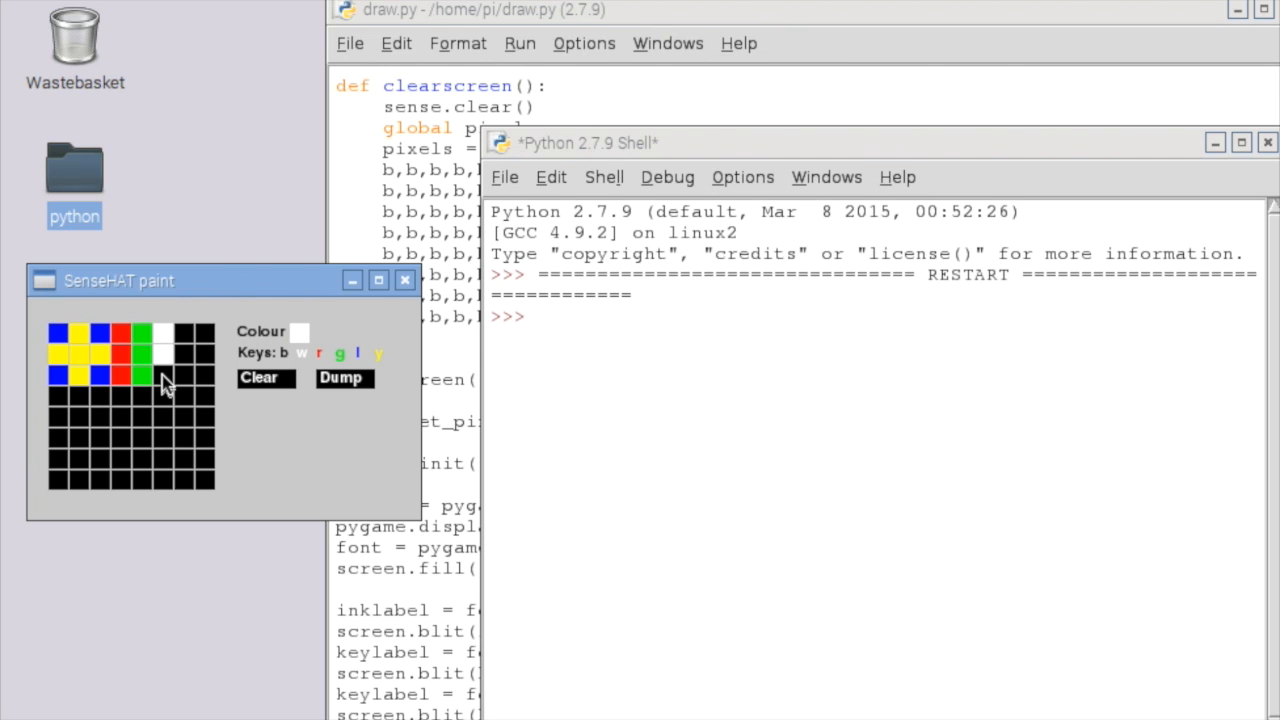
{"action": "mouse_move", "coordinate": [318, 427]}
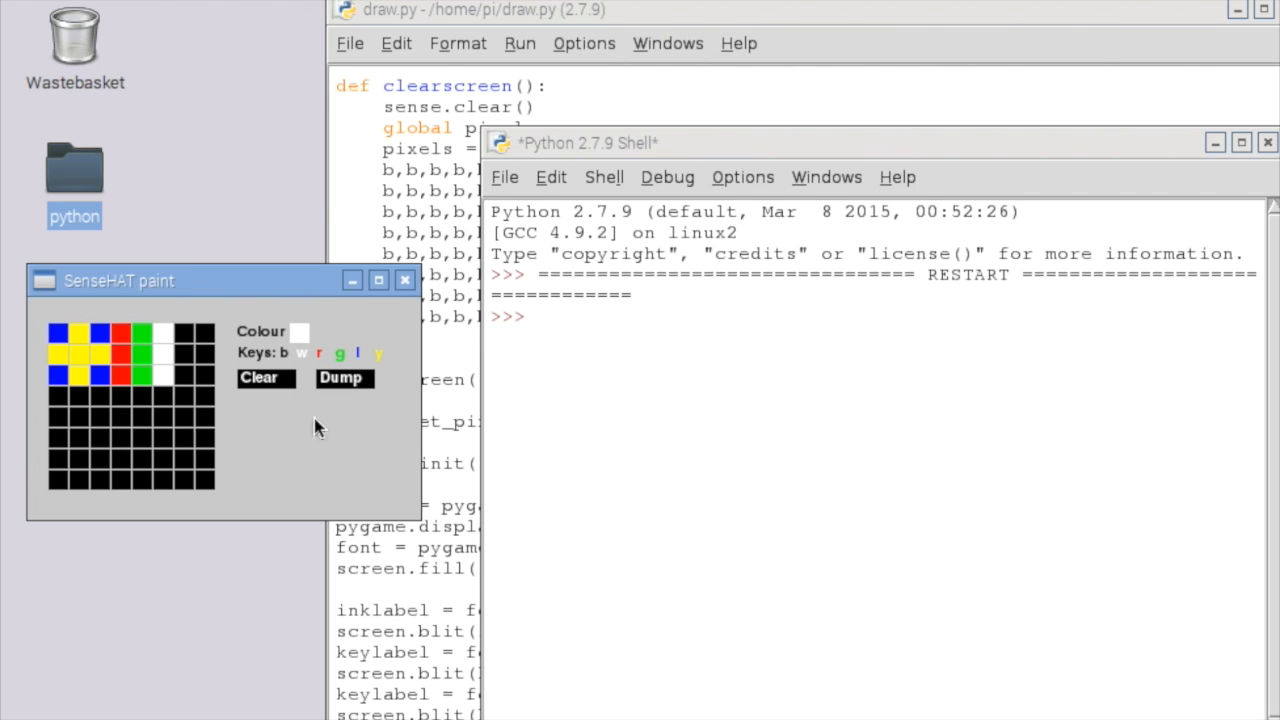
Dump the grid's RGB pixel values to the Python shell, then clear the grid to black
{"action": "left_click", "coordinate": [344, 378]}
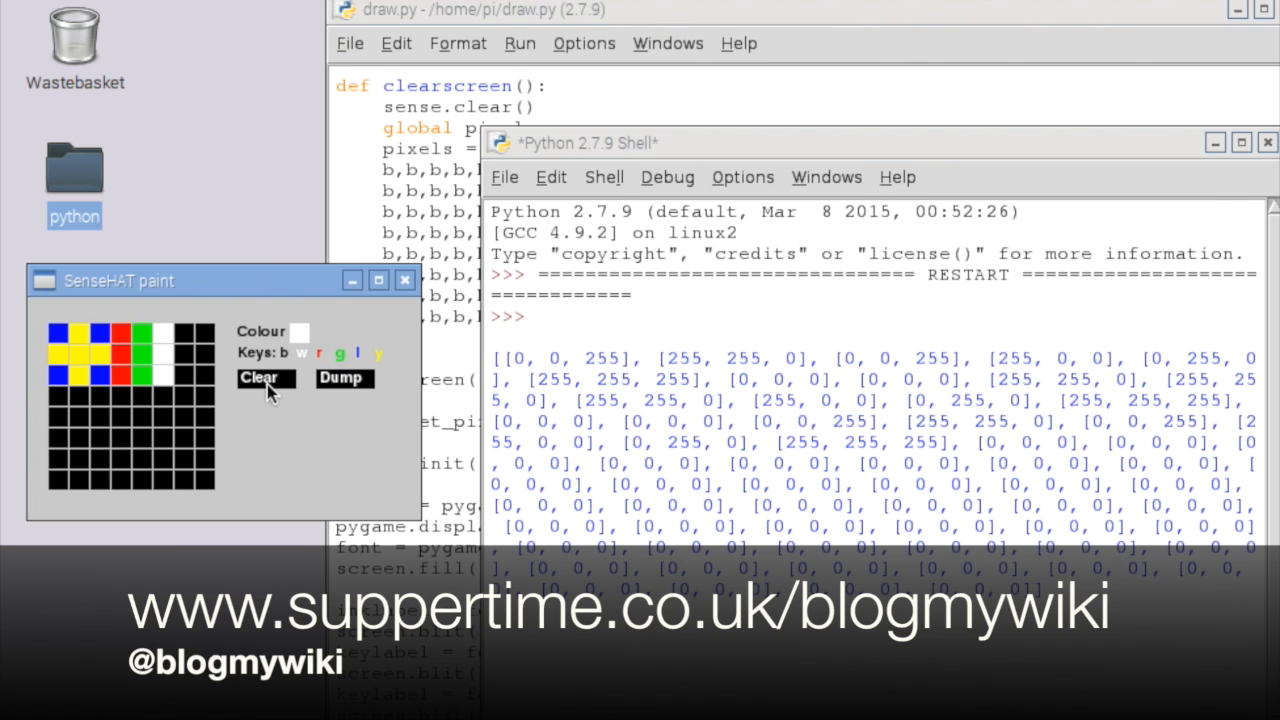
{"action": "left_click", "coordinate": [259, 378]}
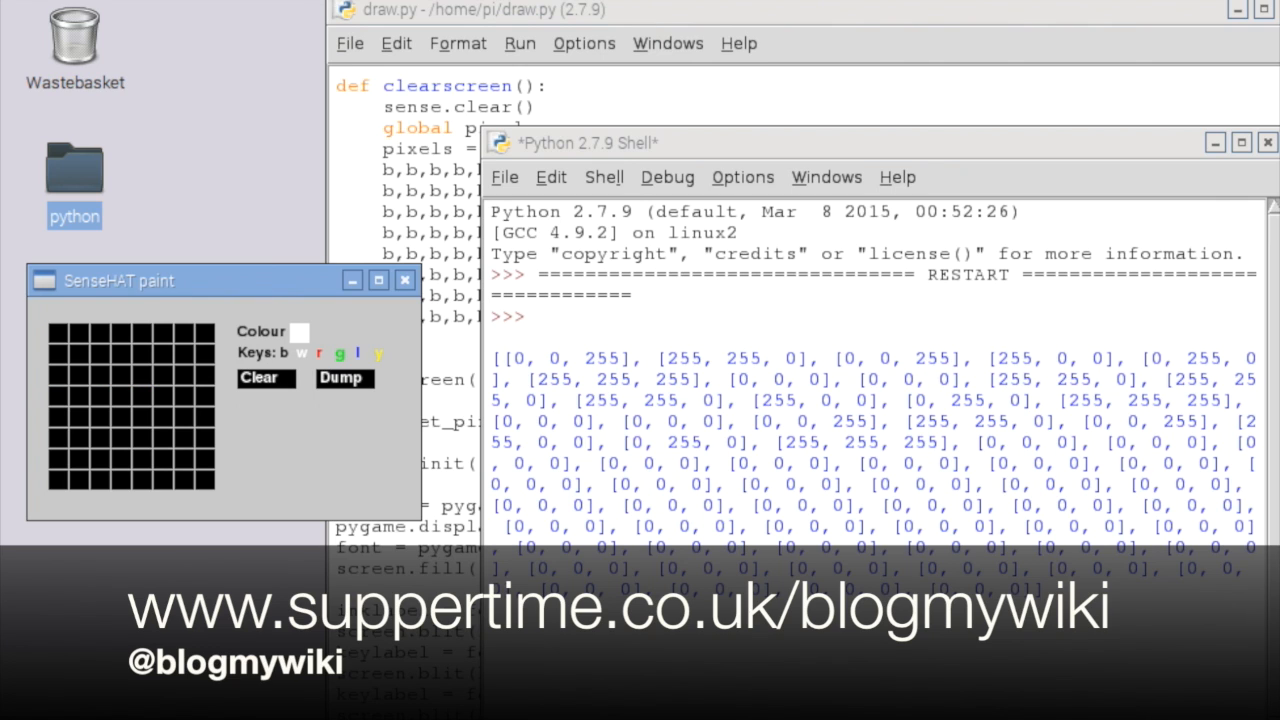